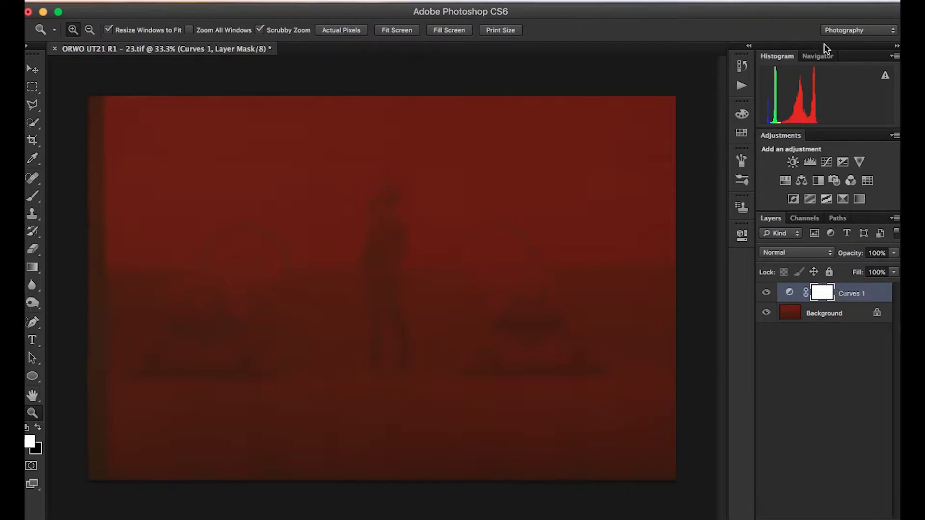
# Step: Bring up the Curves 1 properties and its Auto Options from the panel menu
pyautogui.click(741, 208)
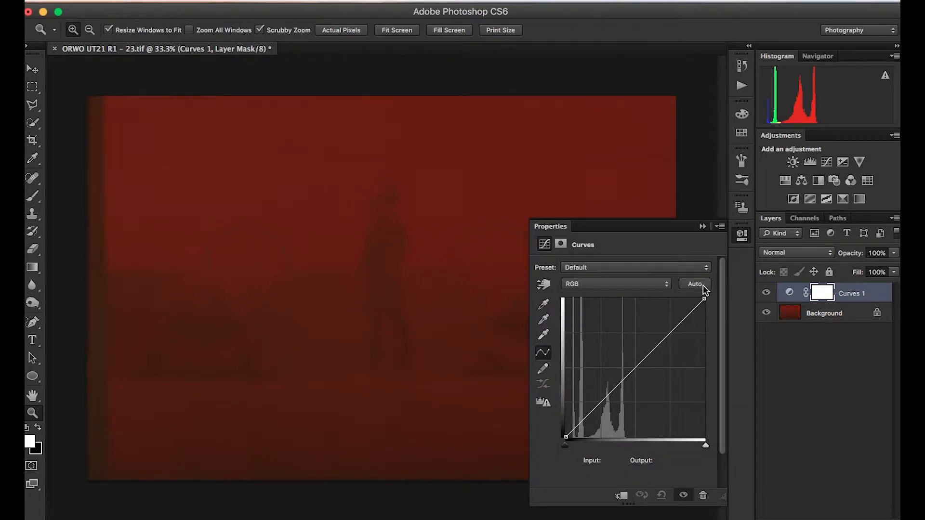
pyautogui.moveTo(695, 283)
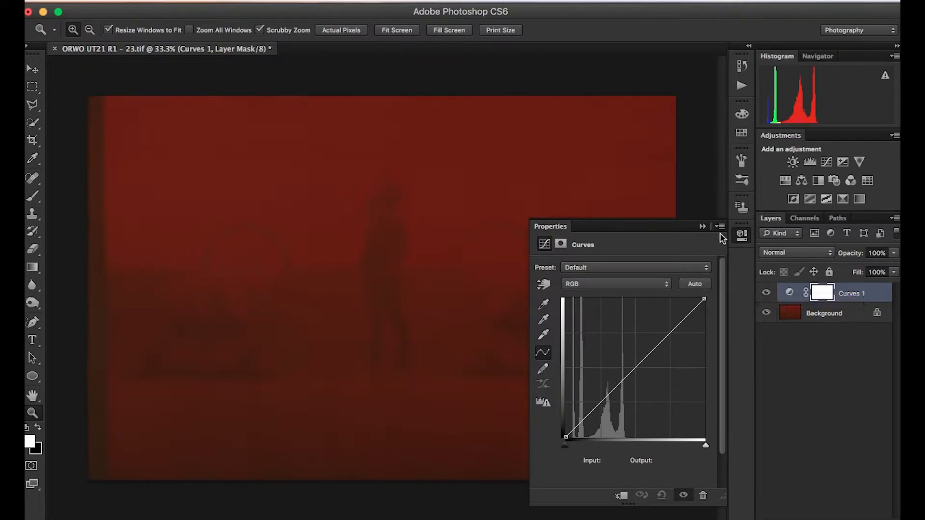
pyautogui.click(719, 227)
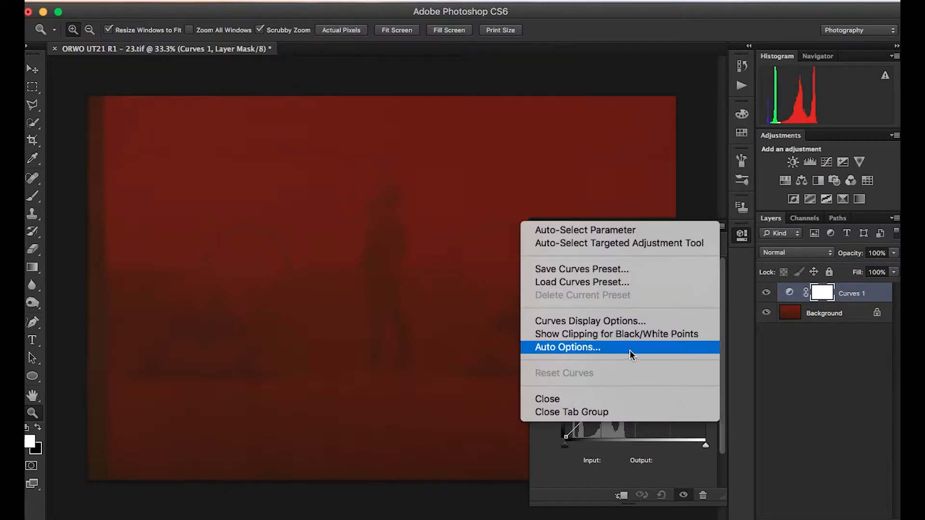
pyautogui.click(568, 347)
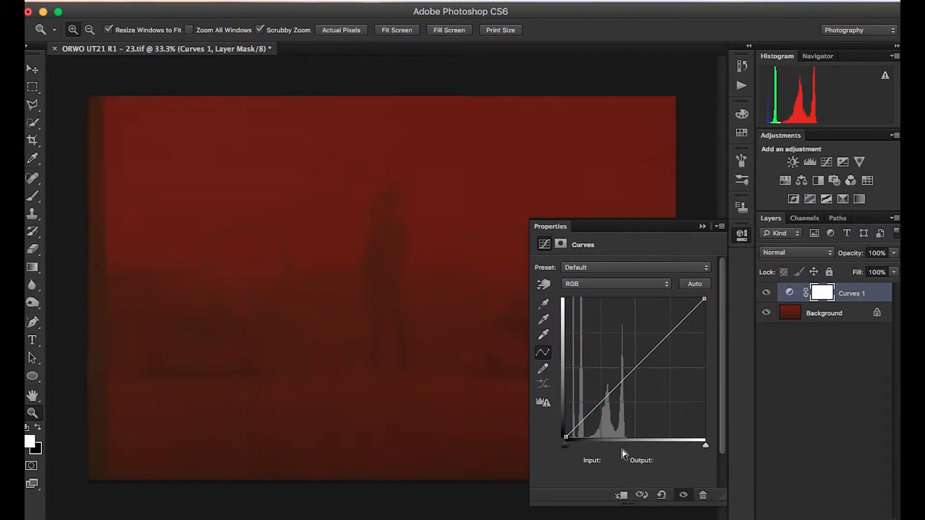
# Step: View the Red and then the Green channel curves in the Curves properties
pyautogui.click(616, 283)
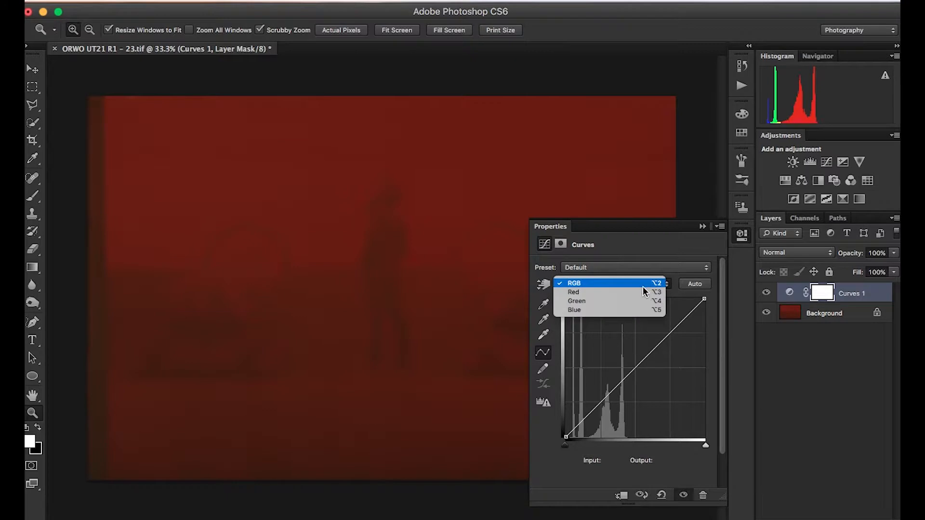
pyautogui.moveTo(634, 310)
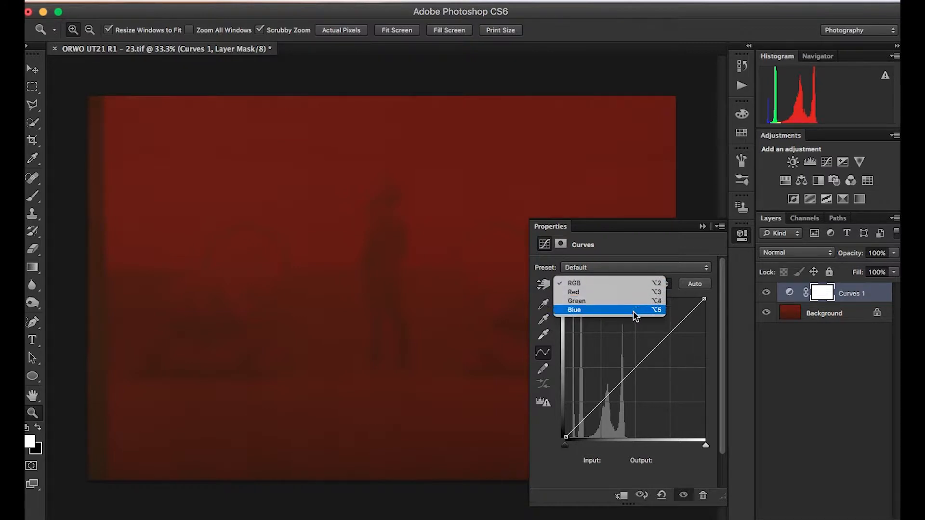
pyautogui.click(573, 292)
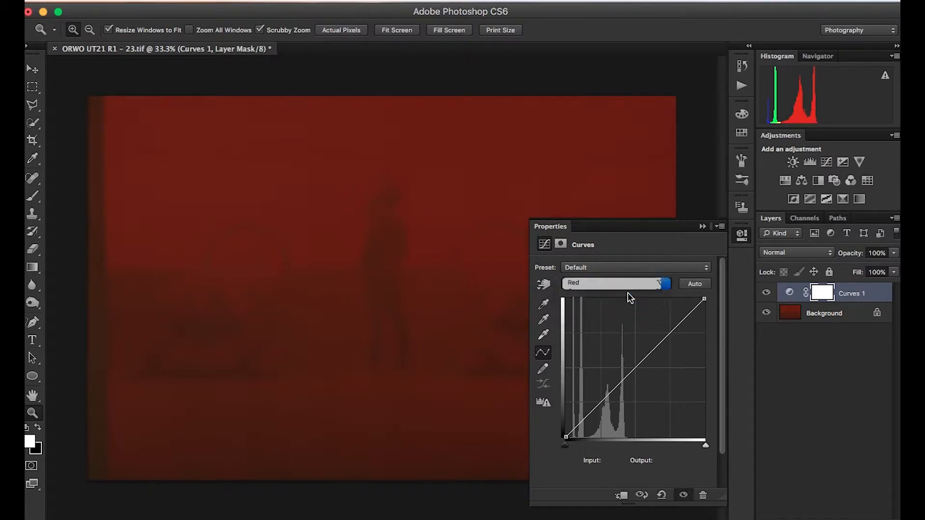
pyautogui.click(614, 283)
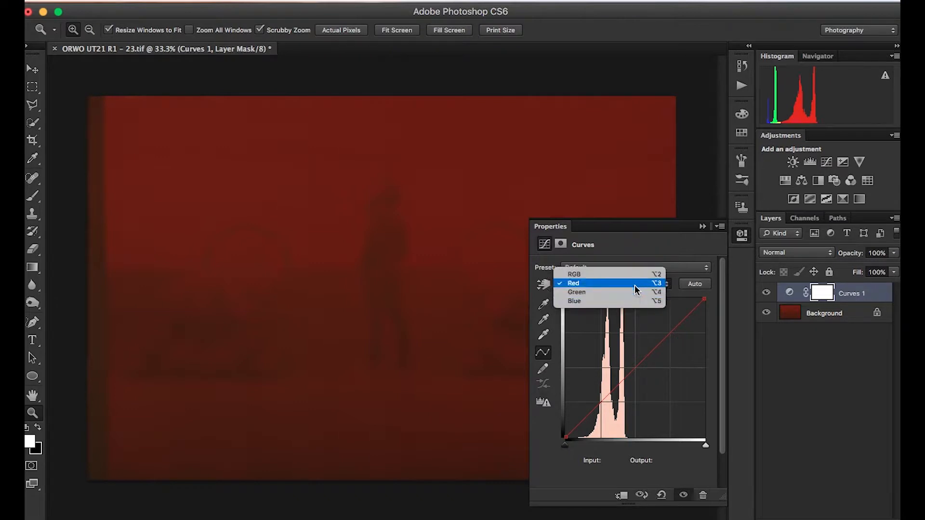
pyautogui.click(576, 292)
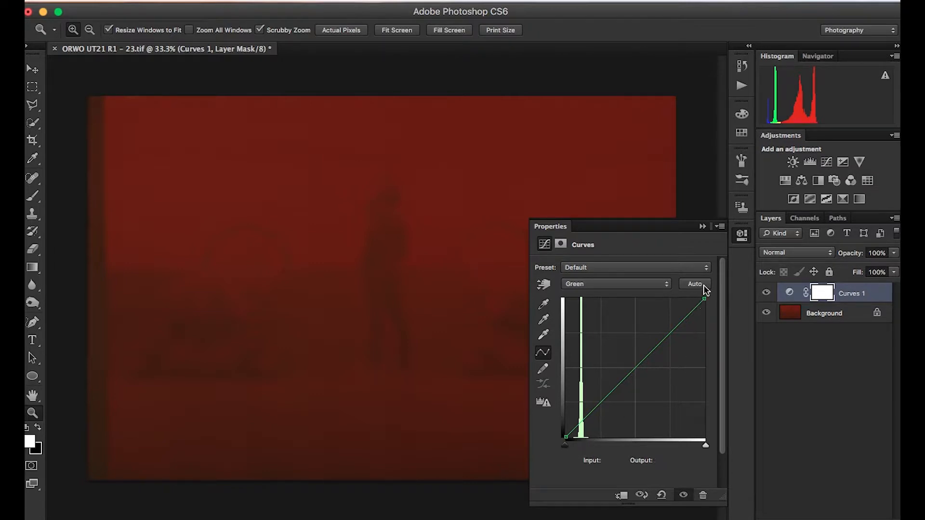
pyautogui.moveTo(694, 283)
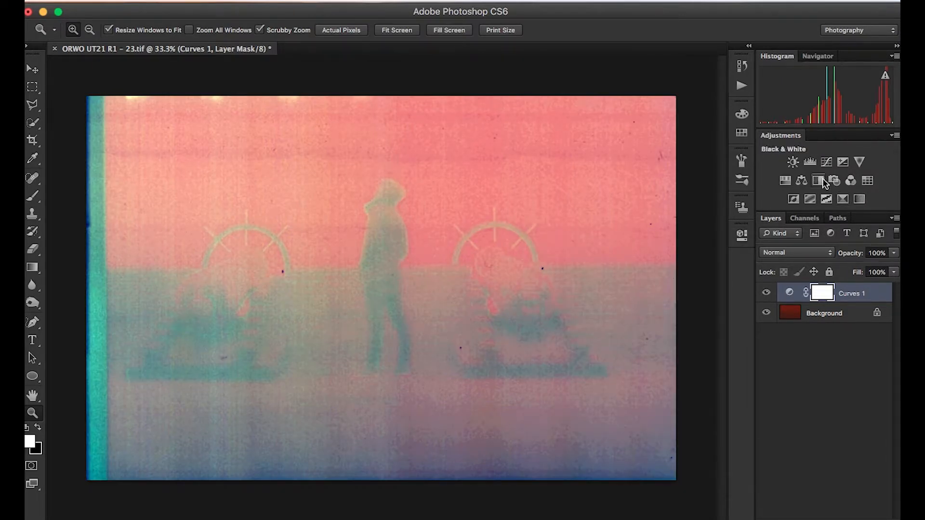
pyautogui.moveTo(819, 180)
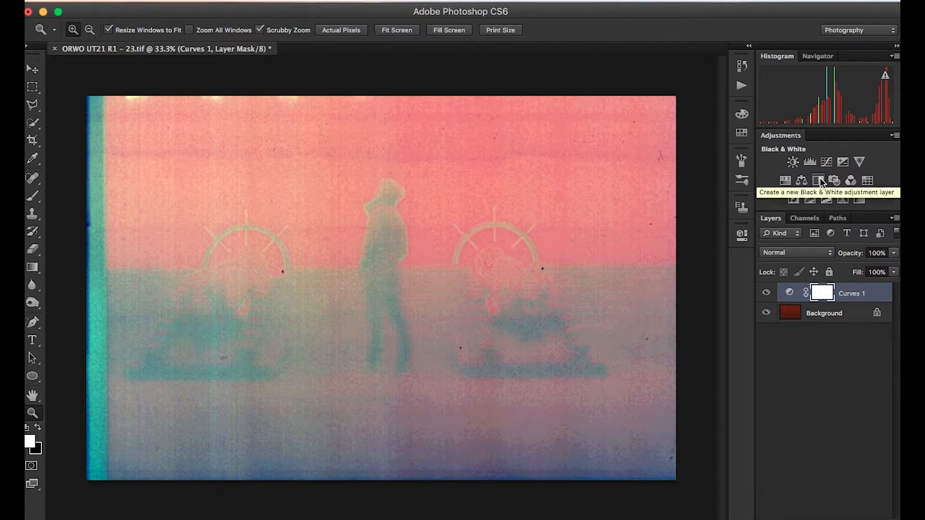
# Step: Add a Black & White adjustment layer above the Curves layer
pyautogui.click(818, 181)
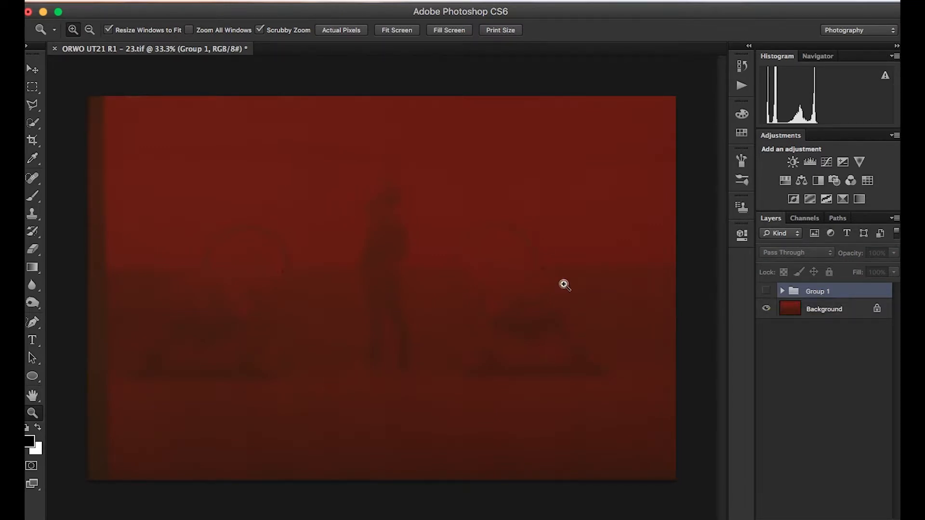
pyautogui.moveTo(374, 231)
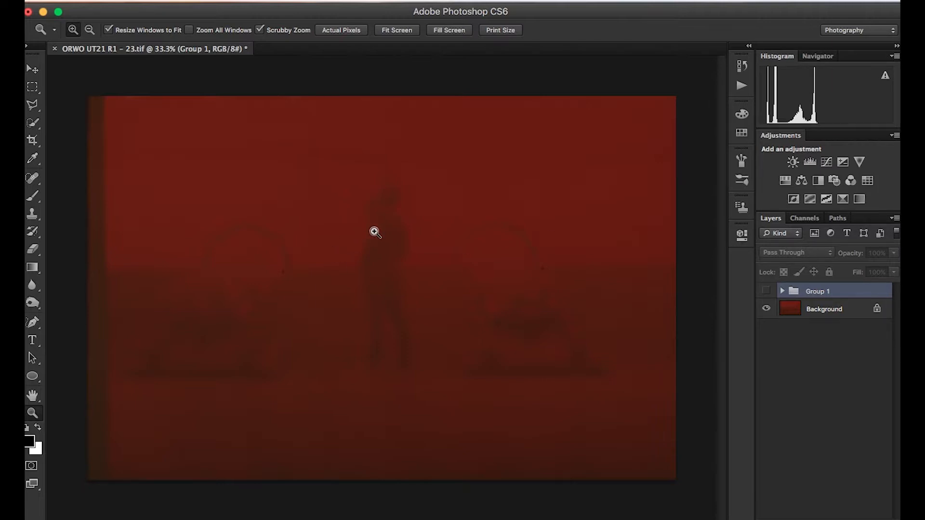
# Step: Add a Selective Color layer with Reds at Cyan +100, Magenta -42, Black -47 for a sepia tone
pyautogui.click(858, 199)
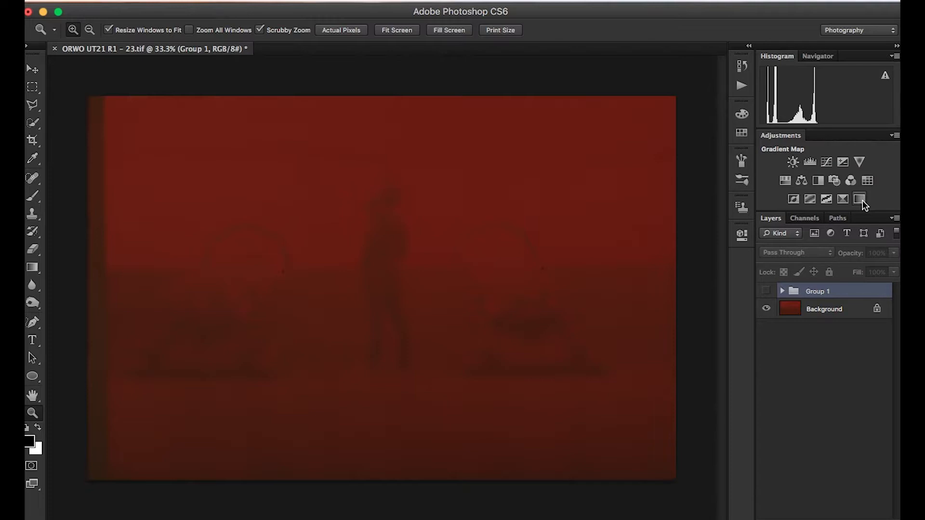
pyautogui.click(858, 199)
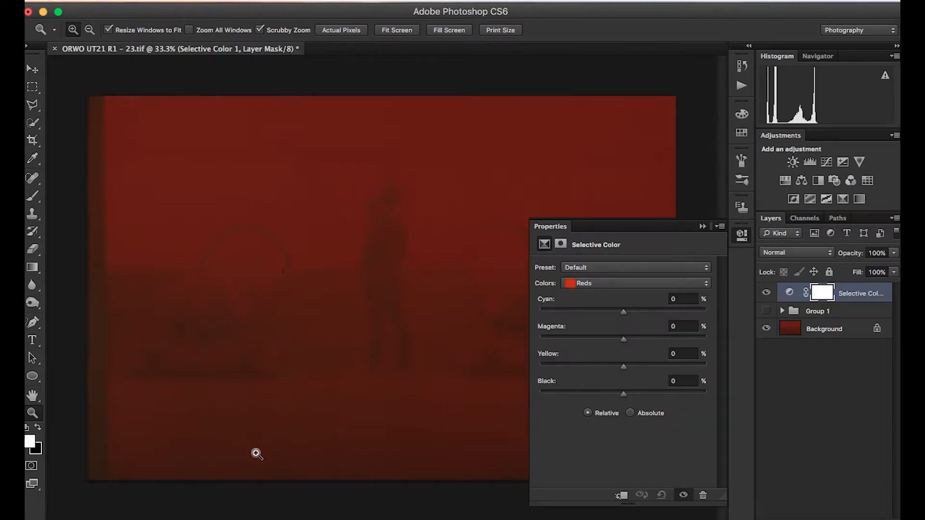
pyautogui.moveTo(193, 446)
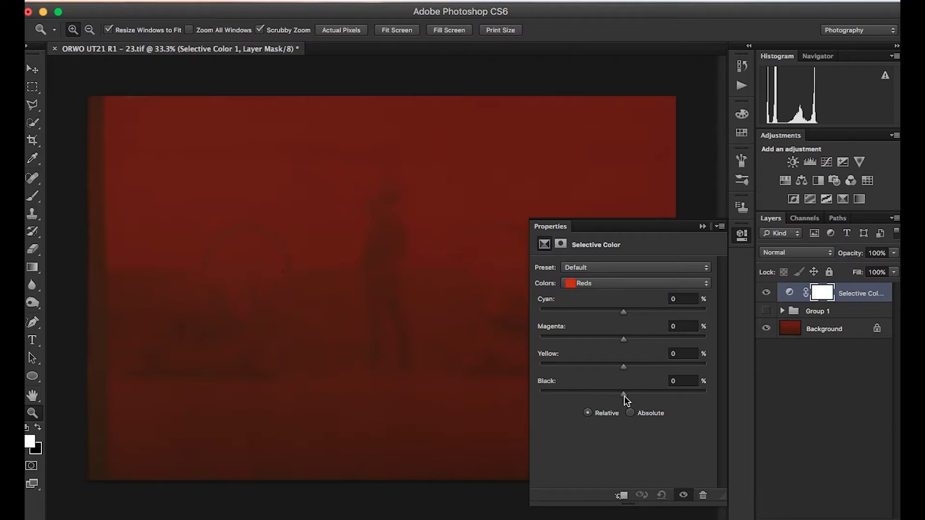
pyautogui.moveTo(624, 393); pyautogui.dragTo(626, 392)
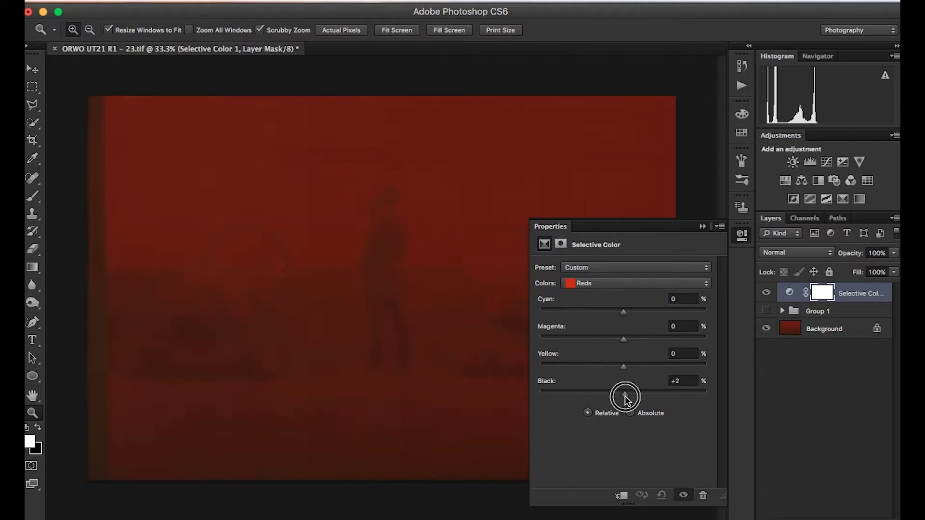
pyautogui.moveTo(625, 391); pyautogui.dragTo(583, 391)
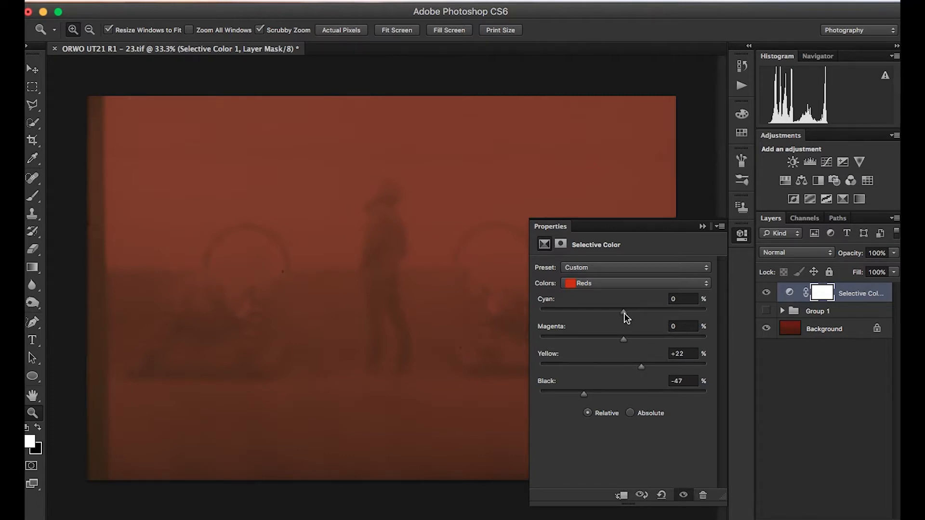
pyautogui.moveTo(623, 311); pyautogui.dragTo(624, 311)
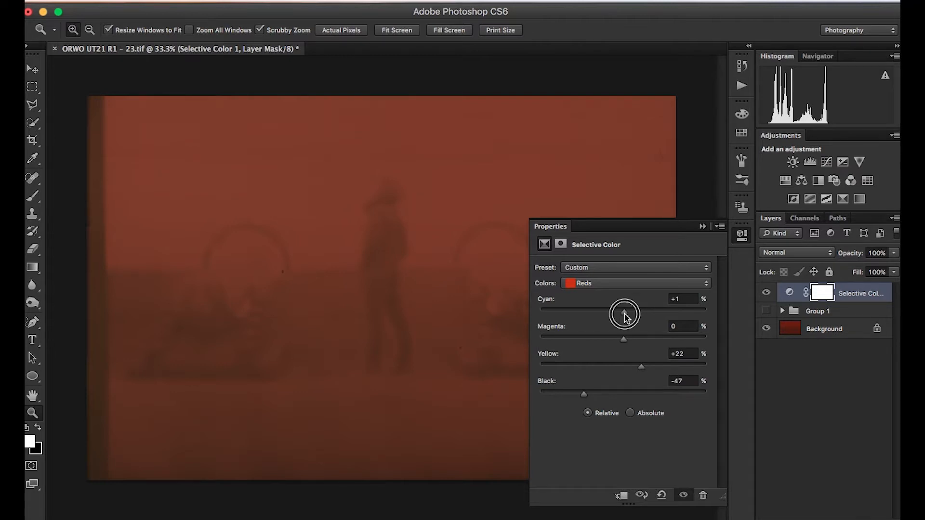
pyautogui.moveTo(624, 312); pyautogui.dragTo(707, 312)
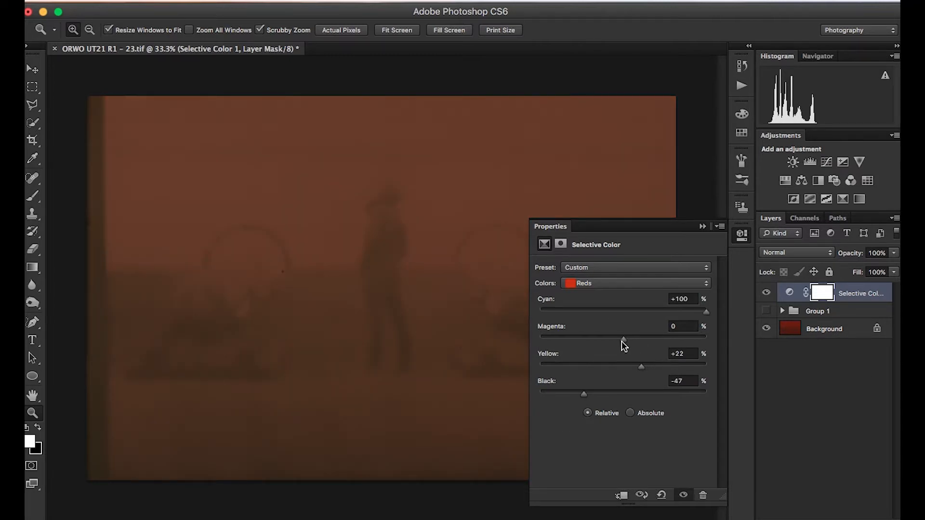
pyautogui.moveTo(623, 336); pyautogui.dragTo(595, 344)
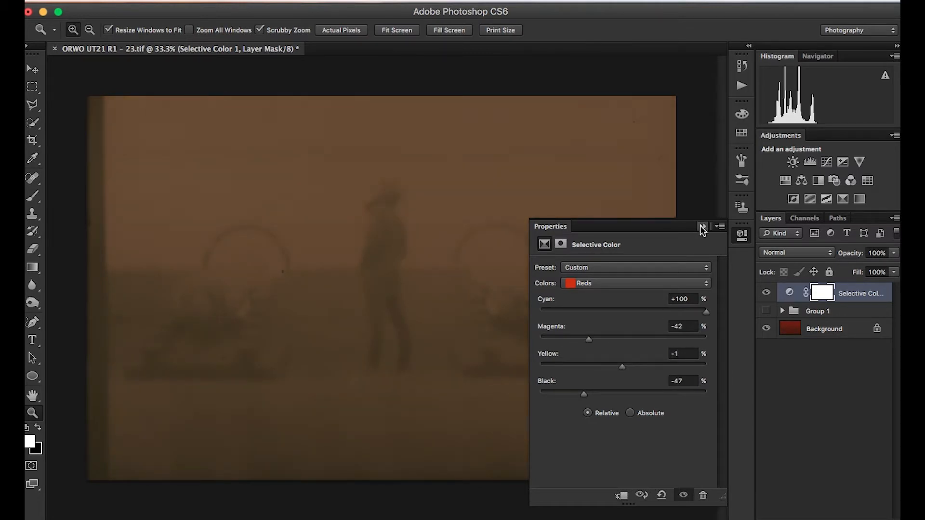
pyautogui.click(703, 227)
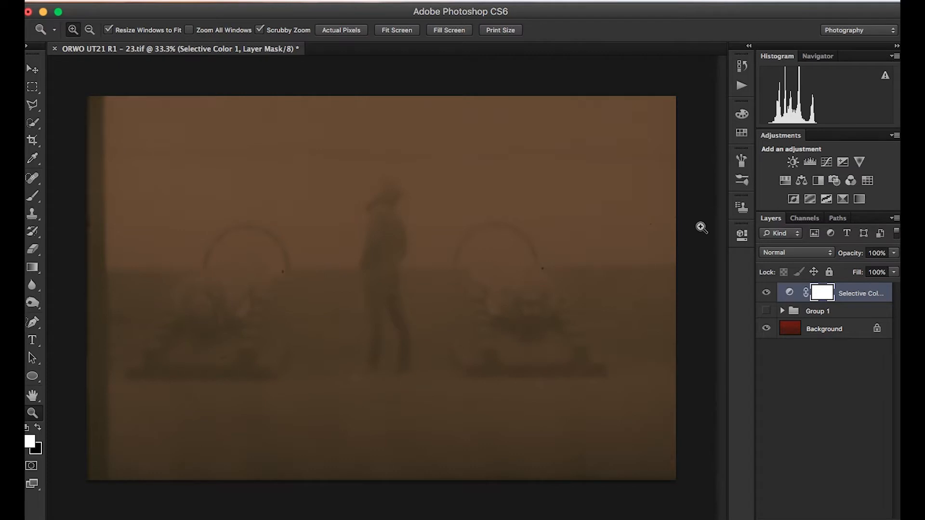
# Step: Add a Brightness/Contrast layer set to Brightness 31 and Contrast 100
pyautogui.click(792, 161)
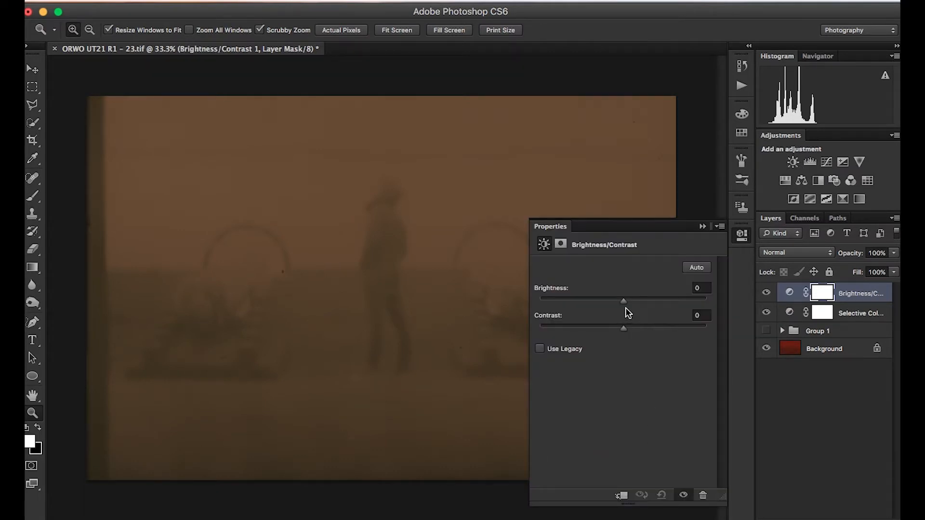
pyautogui.moveTo(624, 300); pyautogui.dragTo(637, 301)
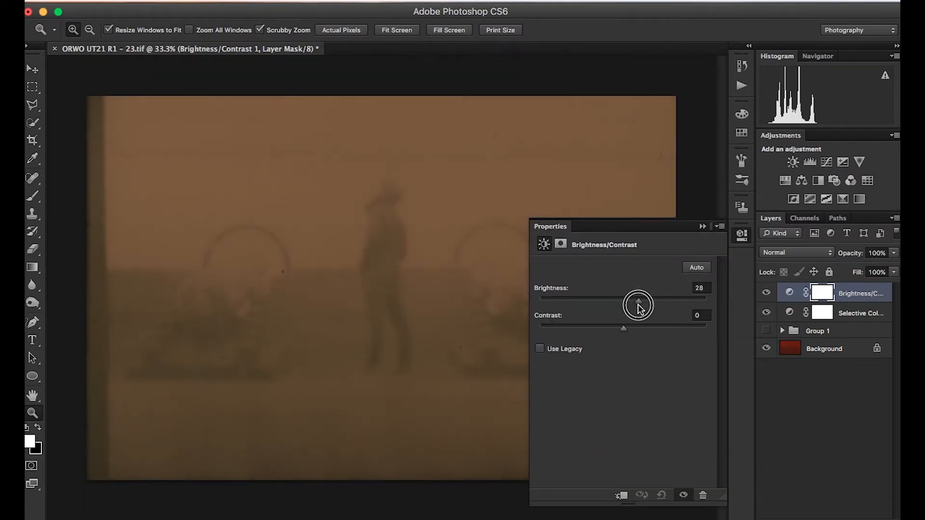
pyautogui.moveTo(638, 305); pyautogui.dragTo(639, 300)
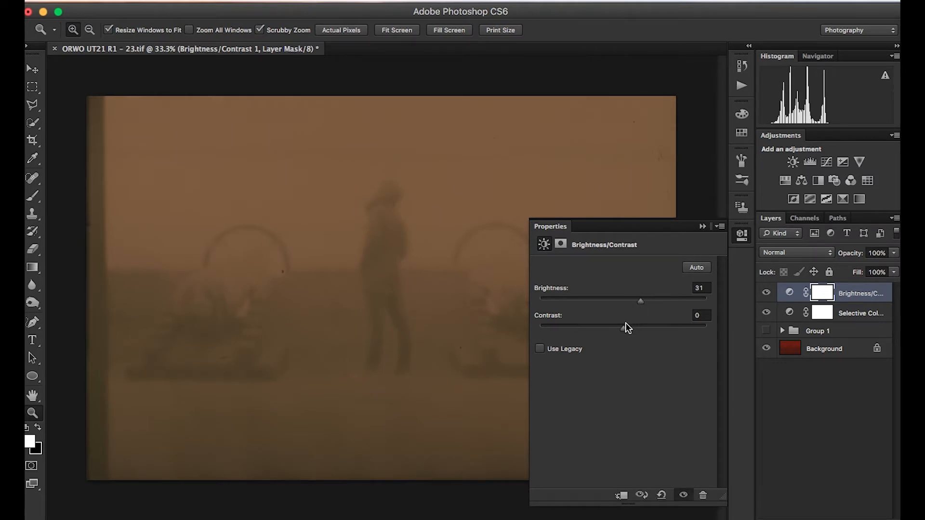
pyautogui.moveTo(639, 324); pyautogui.dragTo(706, 325)
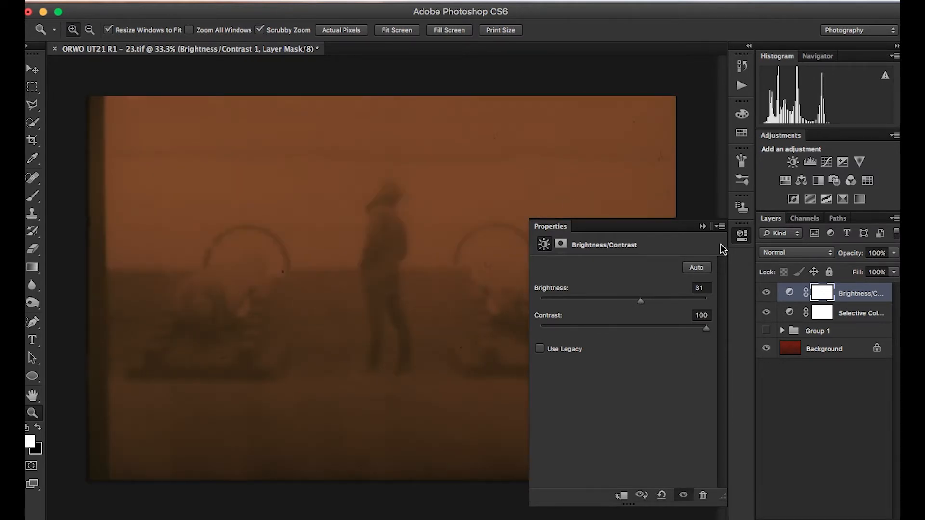
pyautogui.click(704, 226)
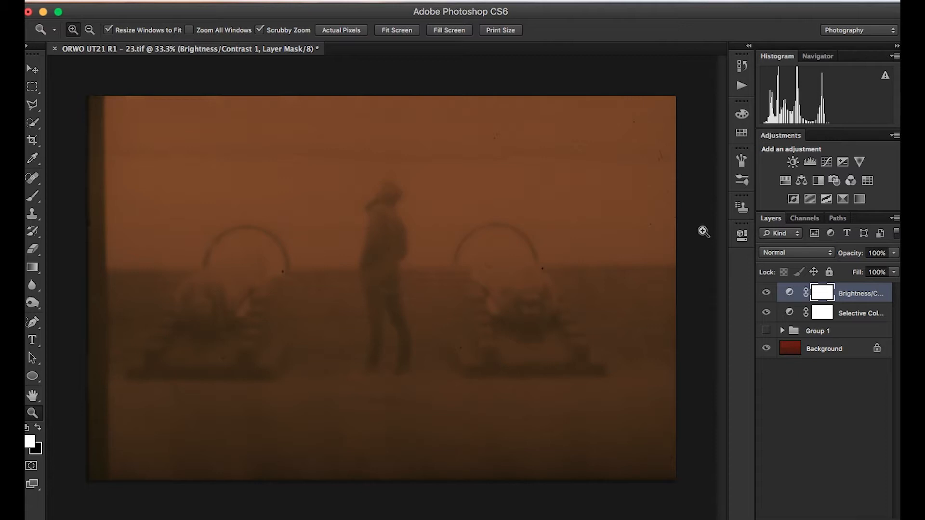
pyautogui.moveTo(651, 301)
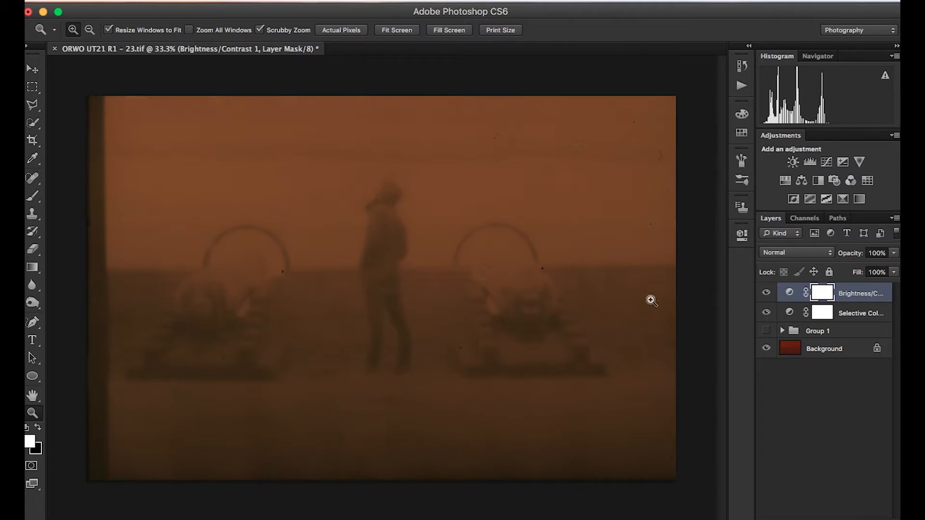
pyautogui.moveTo(351, 306)
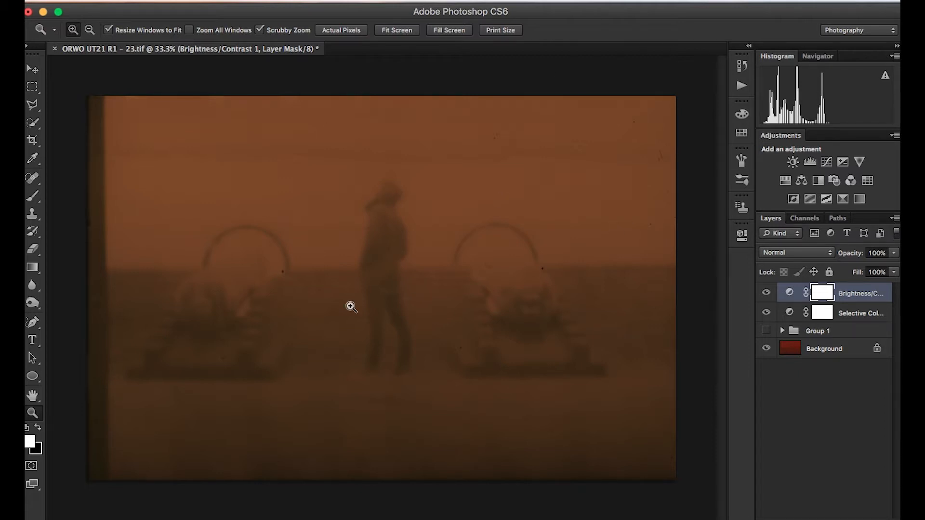
pyautogui.moveTo(501, 274)
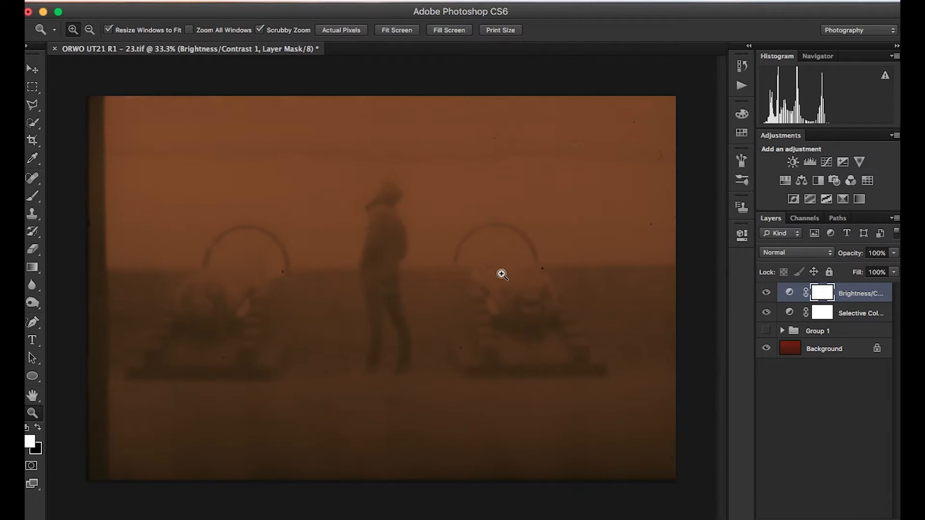
pyautogui.moveTo(289, 420)
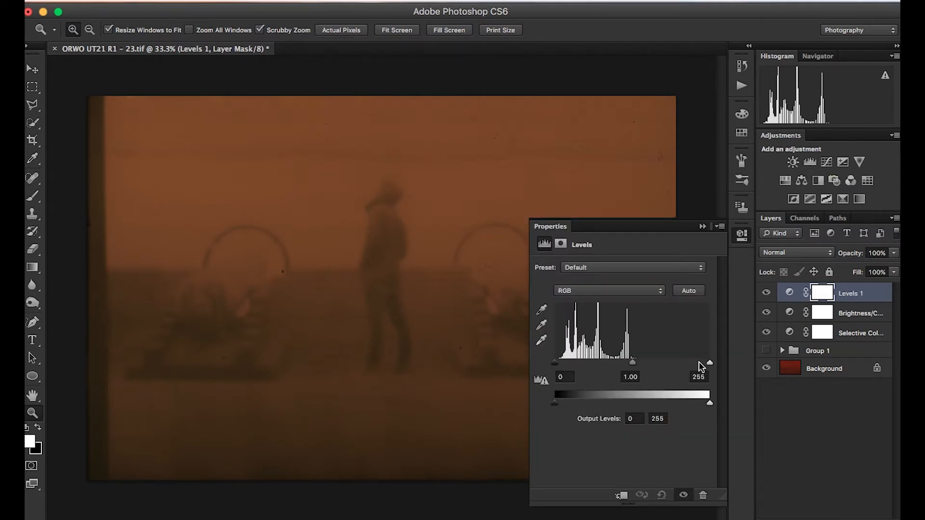
# Step: Pull the Levels white input point down to 194 to brighten the highlights
pyautogui.moveTo(710, 364); pyautogui.dragTo(709, 363)
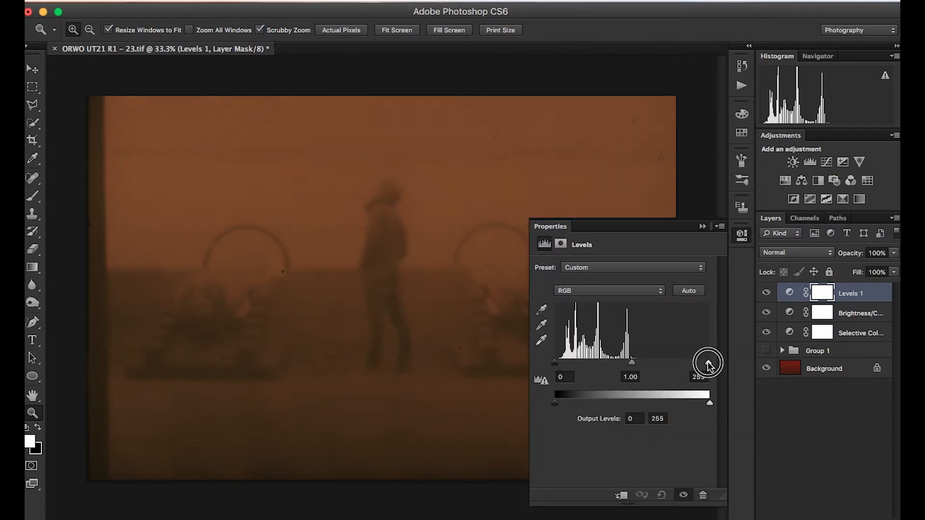
pyautogui.moveTo(708, 363); pyautogui.dragTo(672, 363)
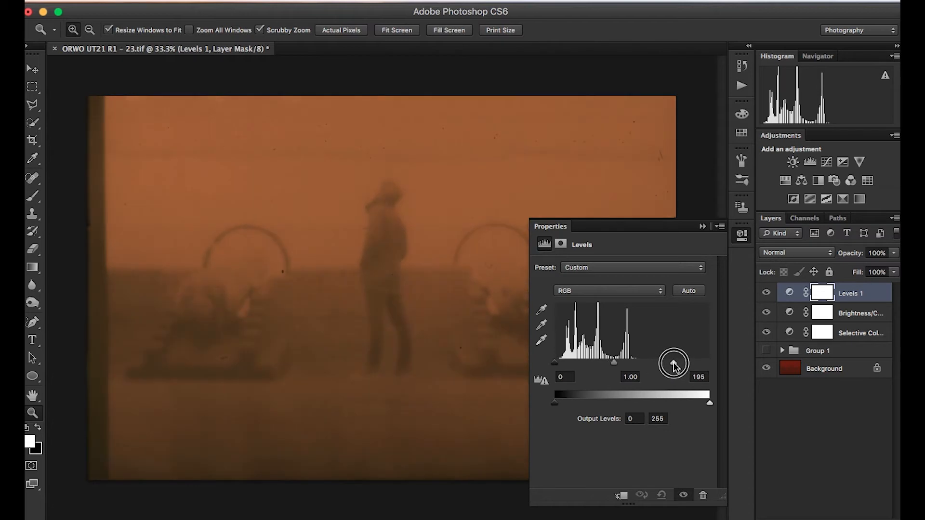
pyautogui.moveTo(671, 363); pyautogui.dragTo(677, 363)
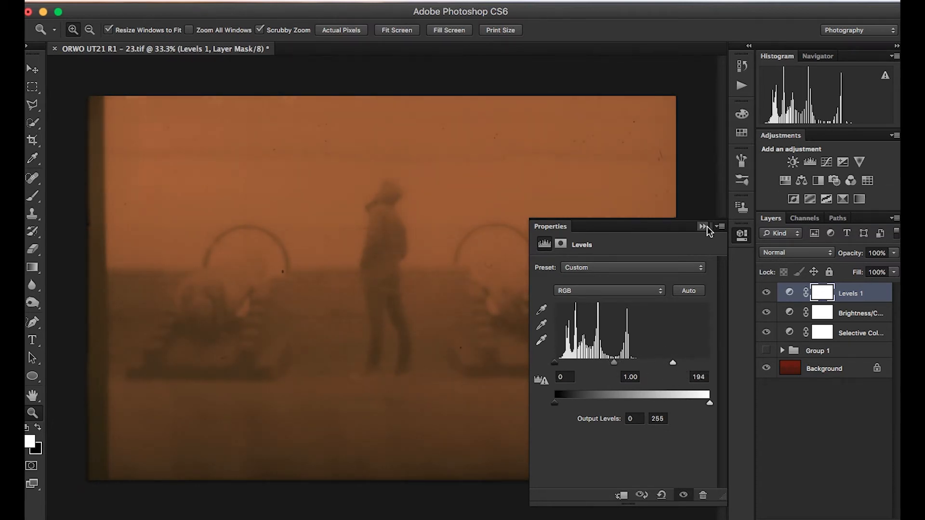
pyautogui.click(702, 226)
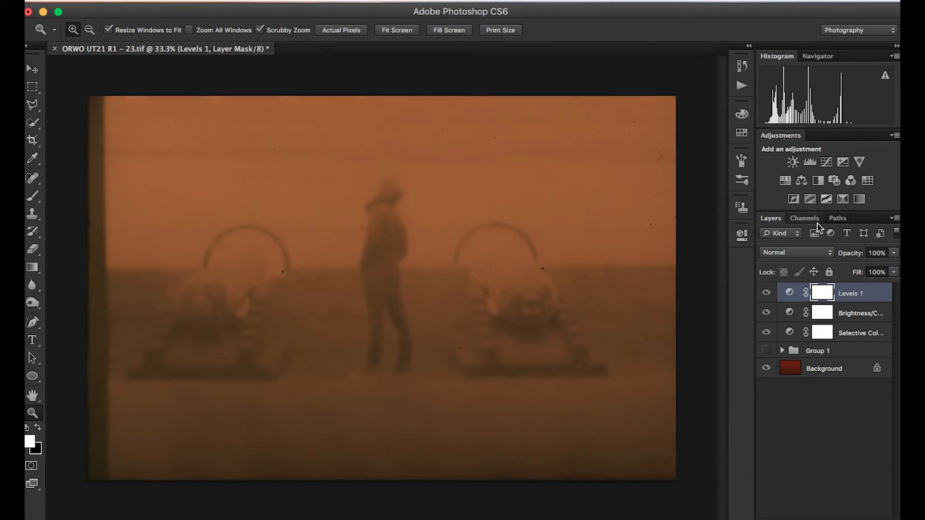
pyautogui.moveTo(865, 212)
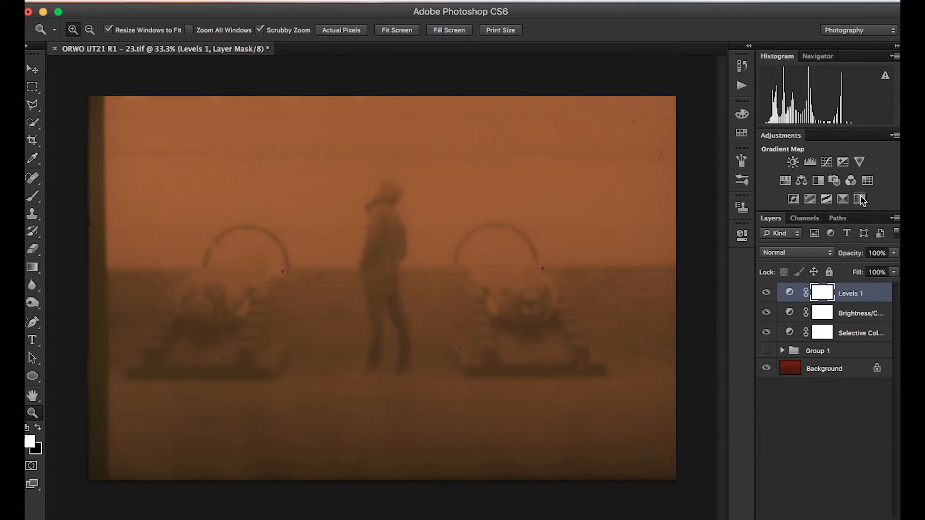
pyautogui.moveTo(861, 199)
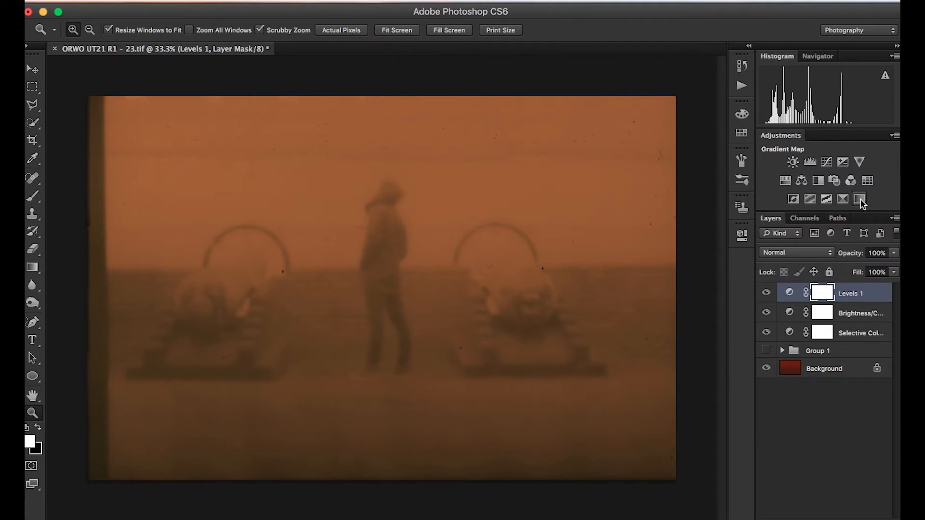
# Step: Add a Gradient Map layer turning the scan black and white, then a Curves layer above it
pyautogui.click(859, 199)
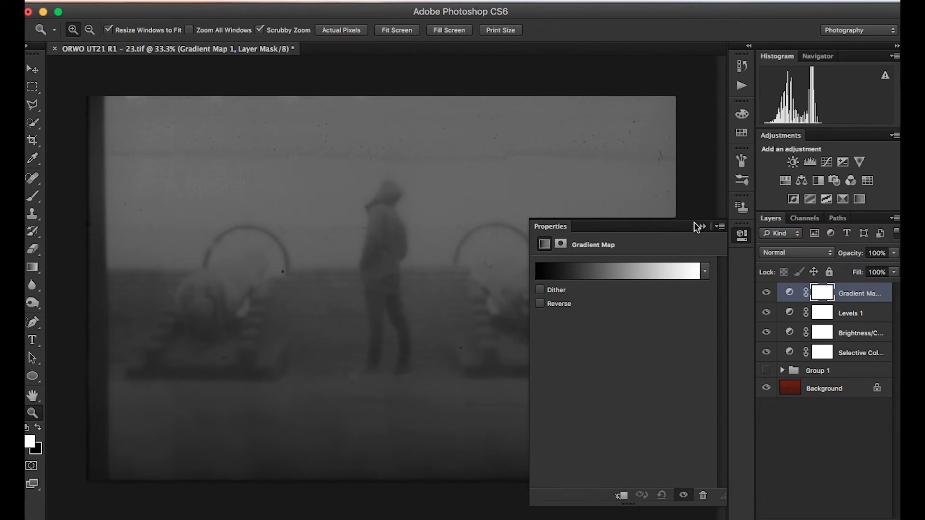
pyautogui.click(699, 226)
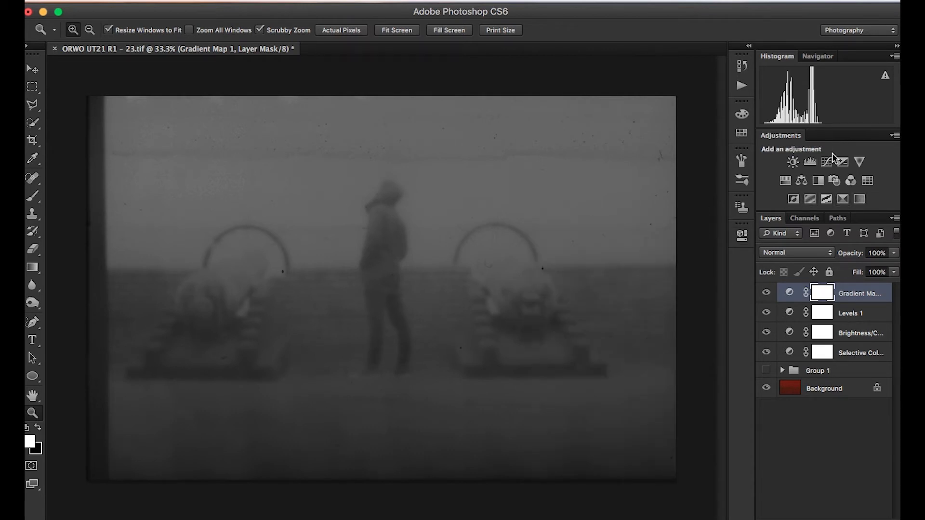
pyautogui.click(825, 162)
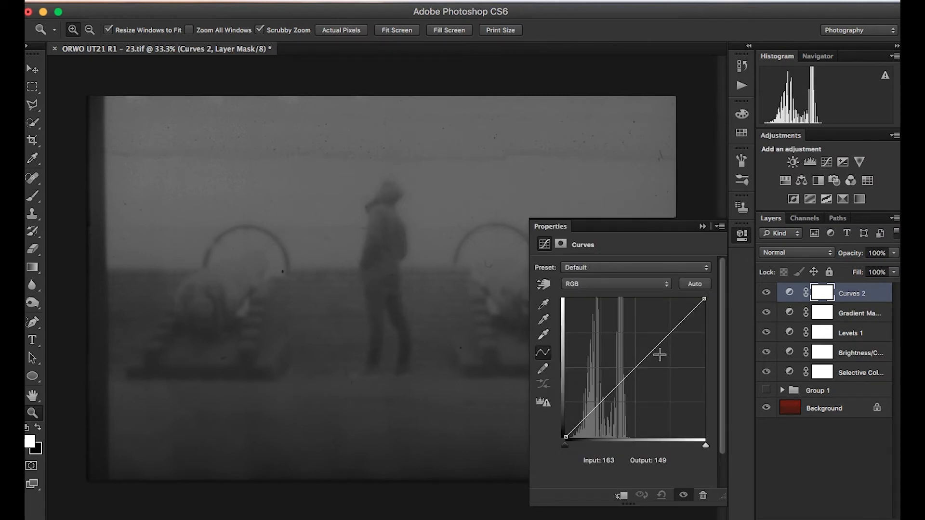
# Step: Bow the Curves 2 line upward, lifting midtones and raising the shadow point to 52/60
pyautogui.moveTo(662, 347); pyautogui.dragTo(663, 326)
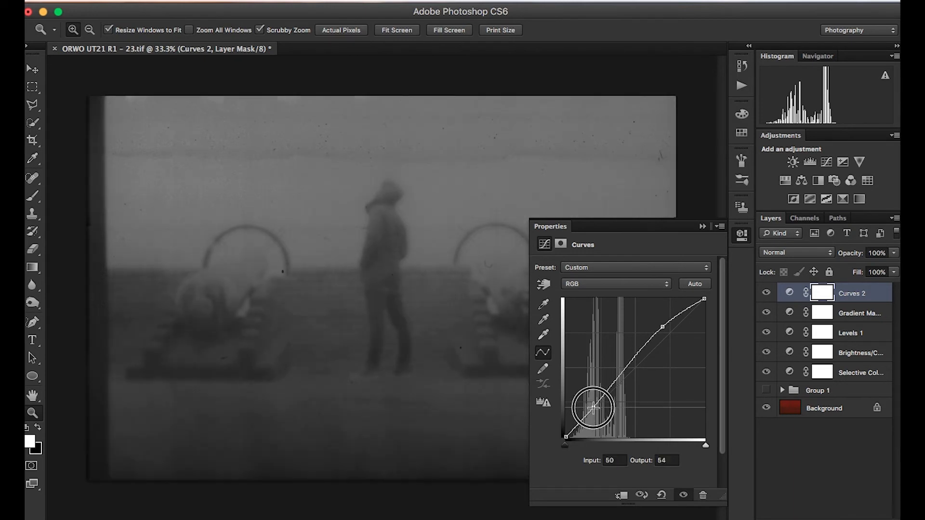
pyautogui.moveTo(594, 408); pyautogui.dragTo(595, 404)
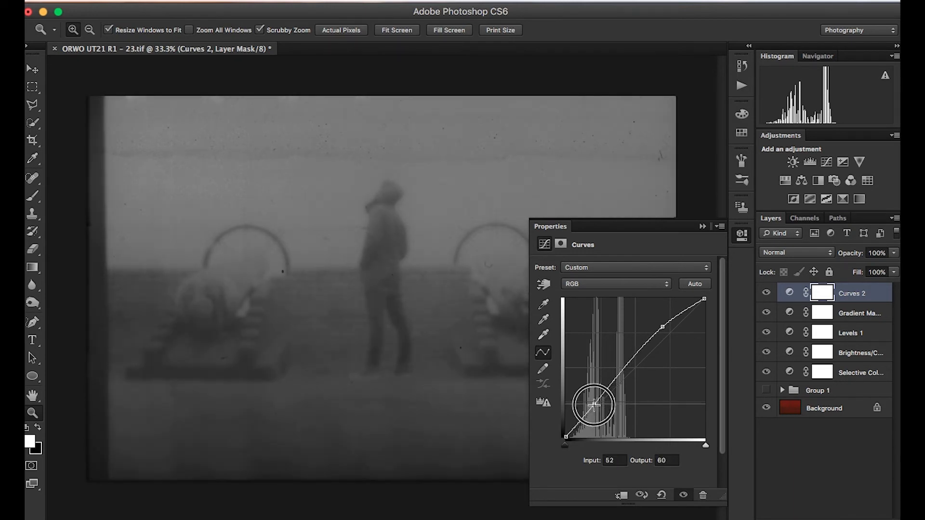
pyautogui.moveTo(593, 405); pyautogui.dragTo(595, 410)
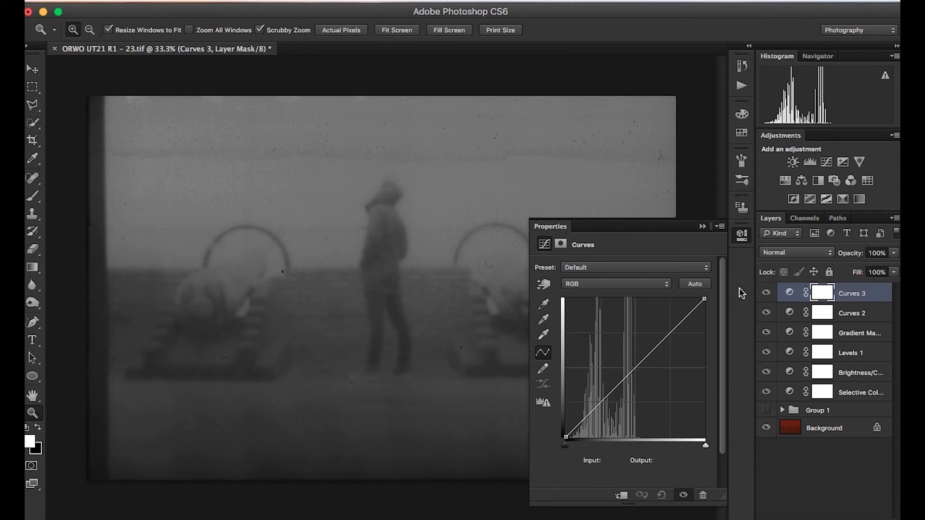
# Step: Apply Auto contrast on Curves 3 and set that layer's opacity to 60%
pyautogui.click(694, 283)
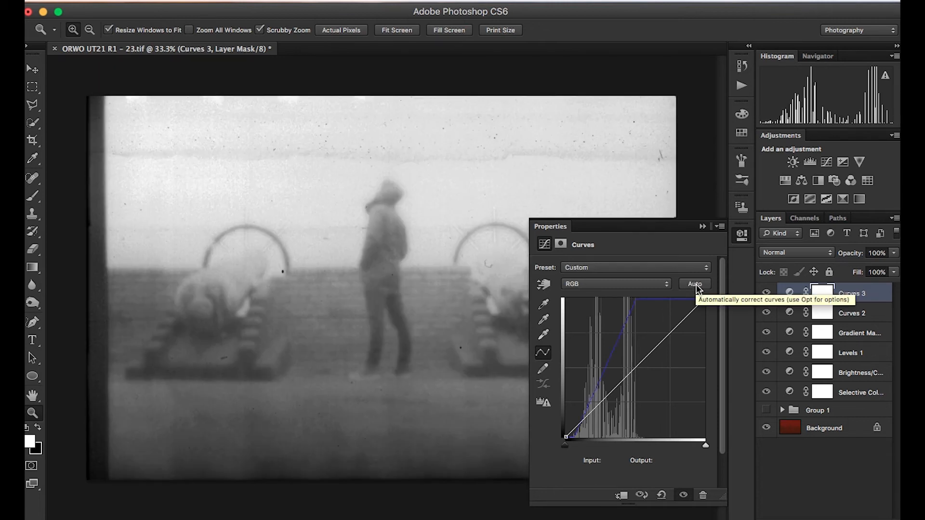
pyautogui.moveTo(714, 256)
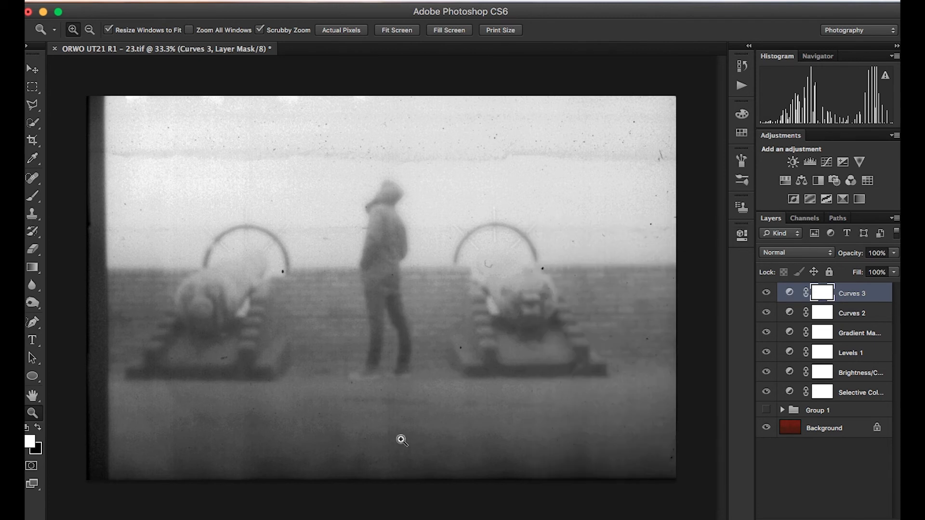
pyautogui.moveTo(854, 254)
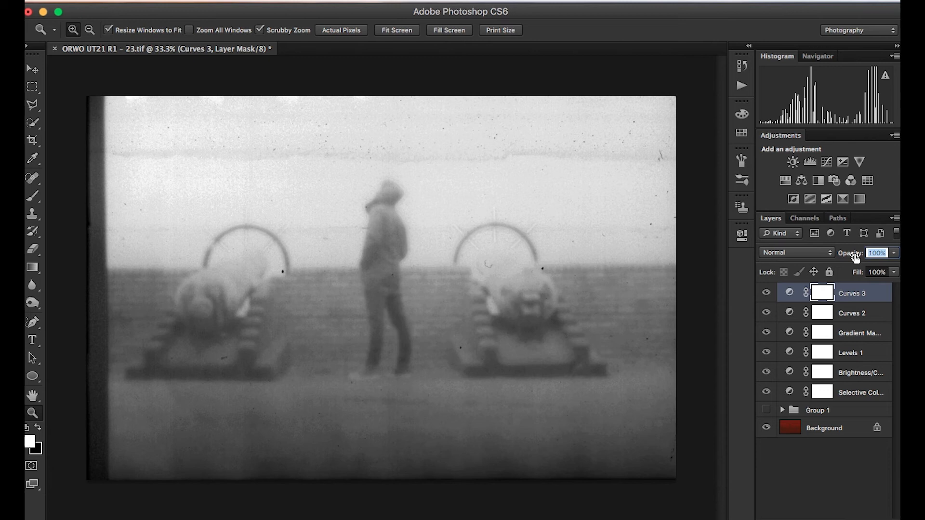
pyautogui.write('60')
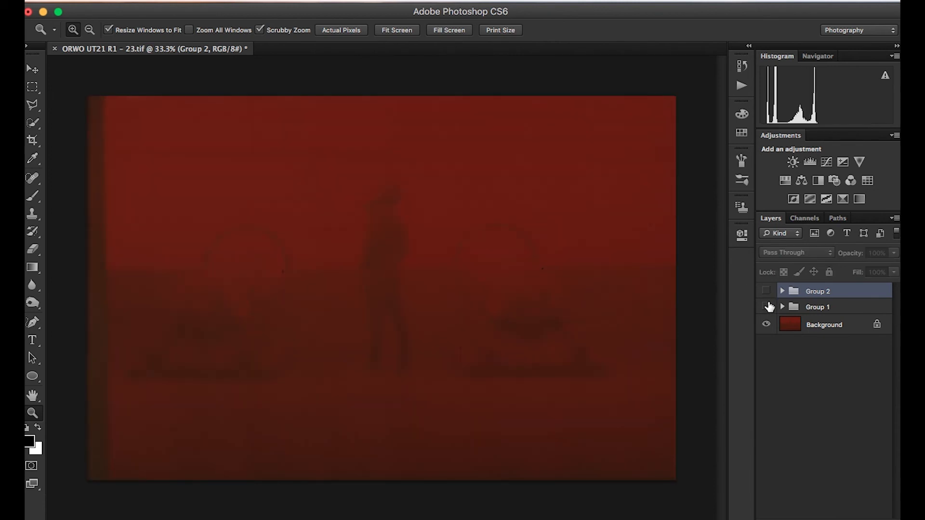
# Step: Hide Group 2 so only the original red-tinted scan shows
pyautogui.click(766, 291)
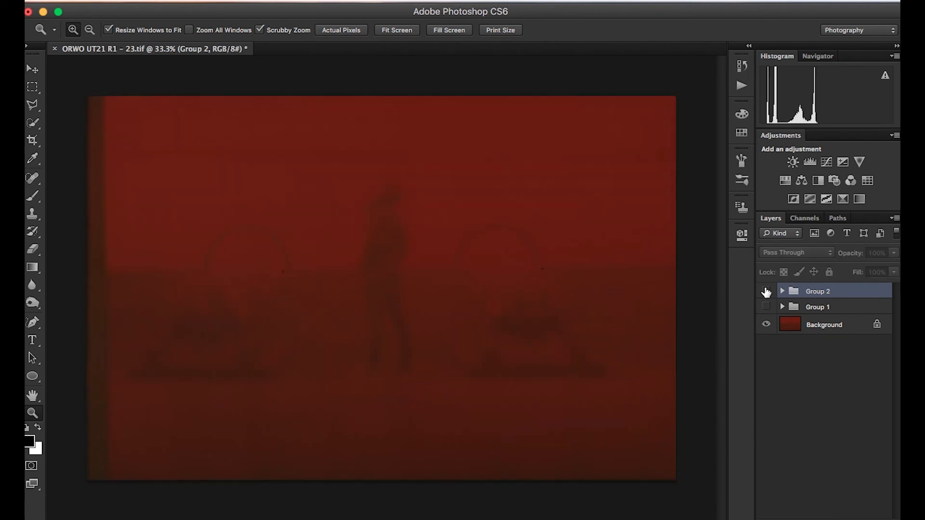